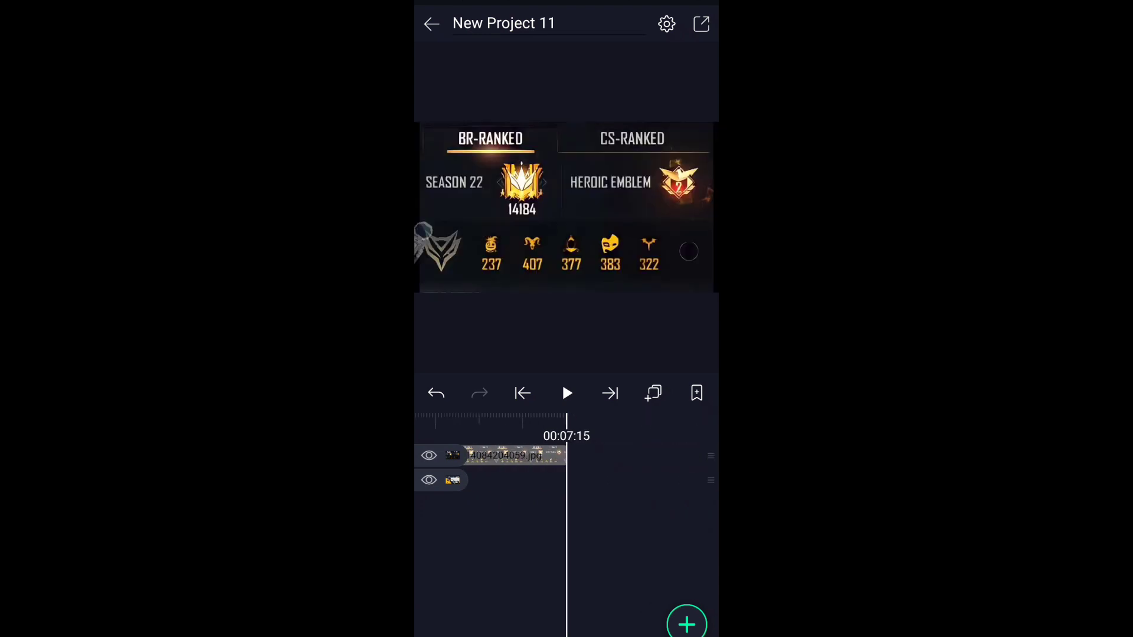
- Select the Free Fire profile image layer and scale it to about 1916 × 1077 px
click(512, 455)
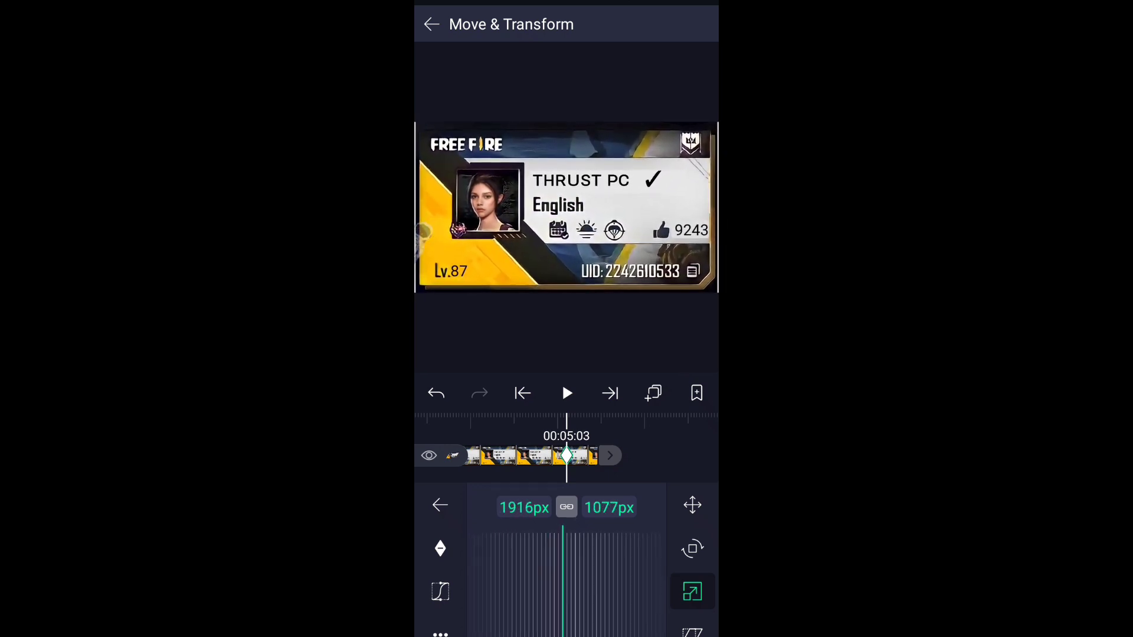
- Finish the profile image's rotation tilt and select the rank-stats image layer for editing
click(692, 549)
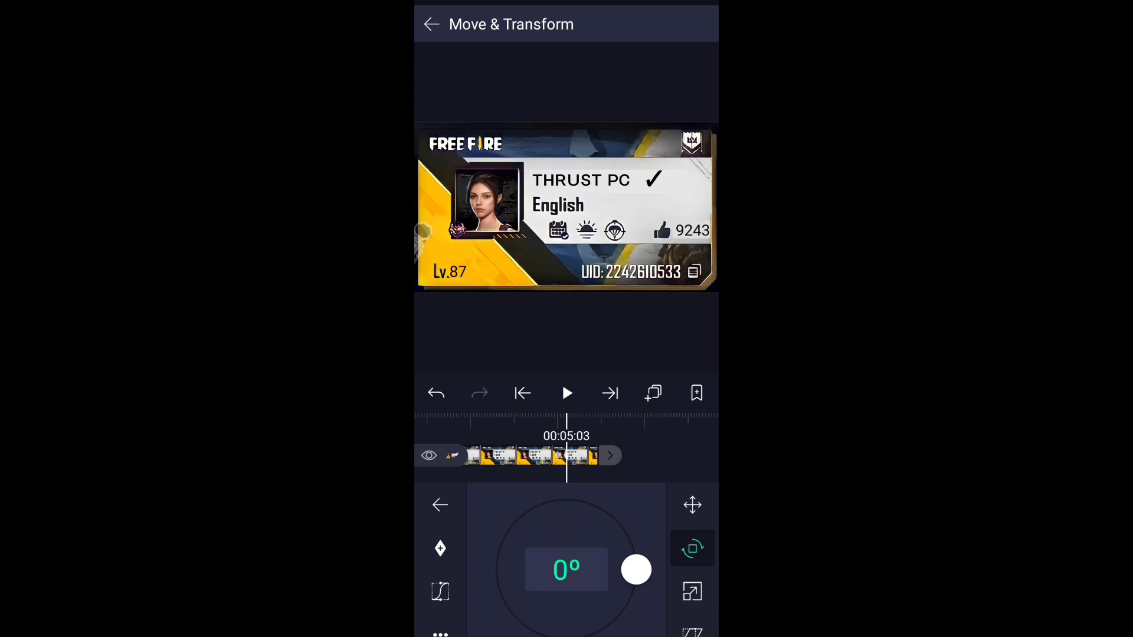
click(432, 24)
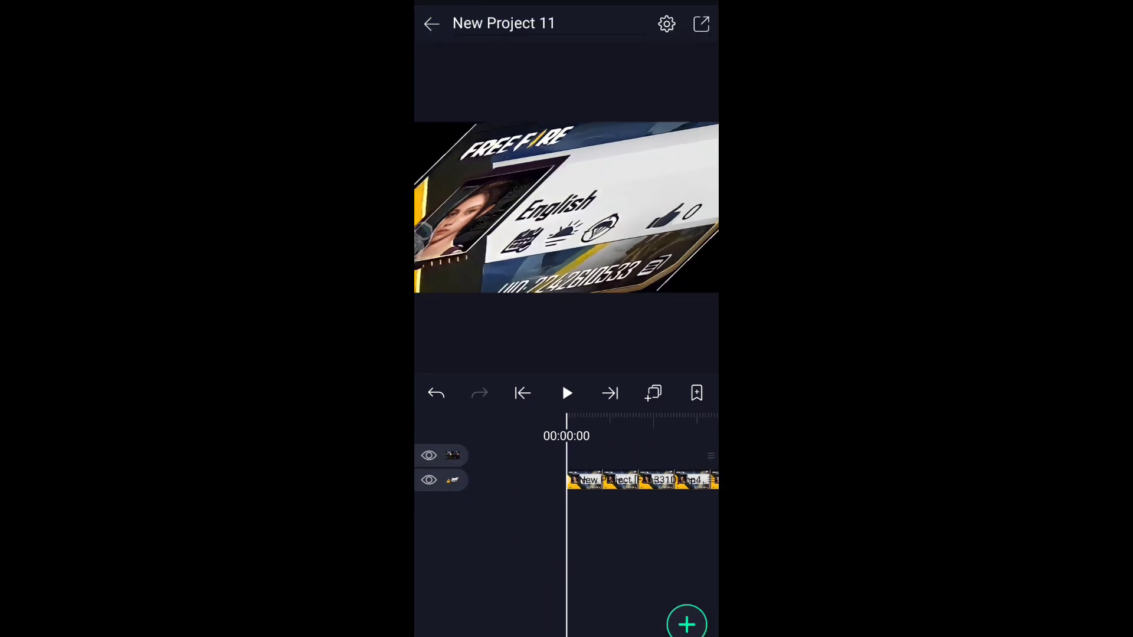
click(567, 394)
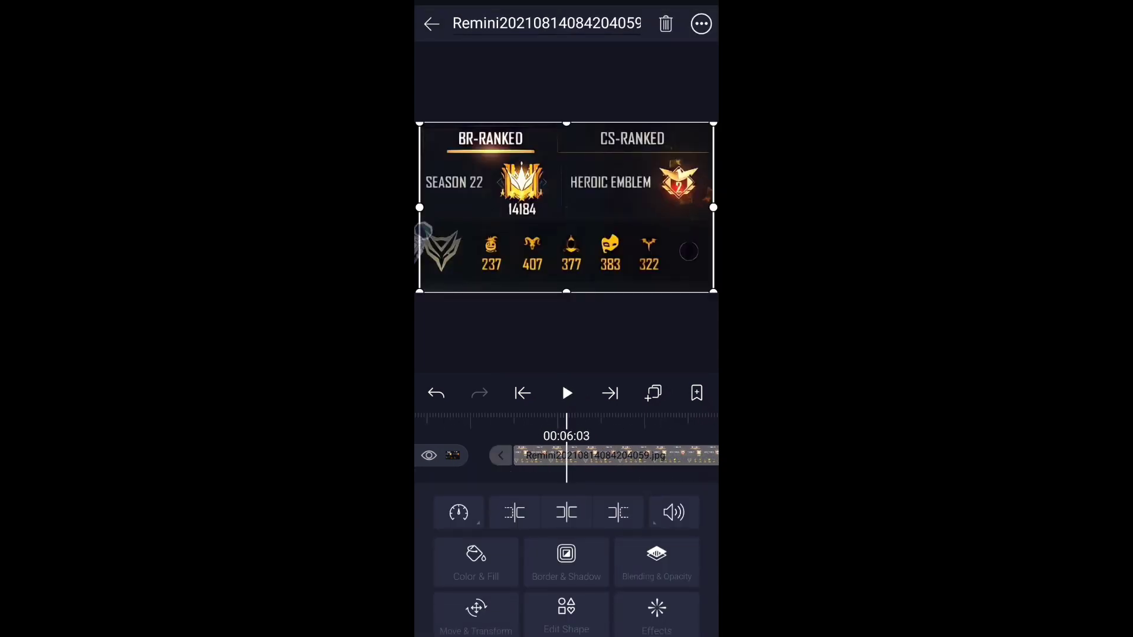
- Give the BR-RANKED stats image a matching 3D rotation tilt via Move & Transform
click(476, 619)
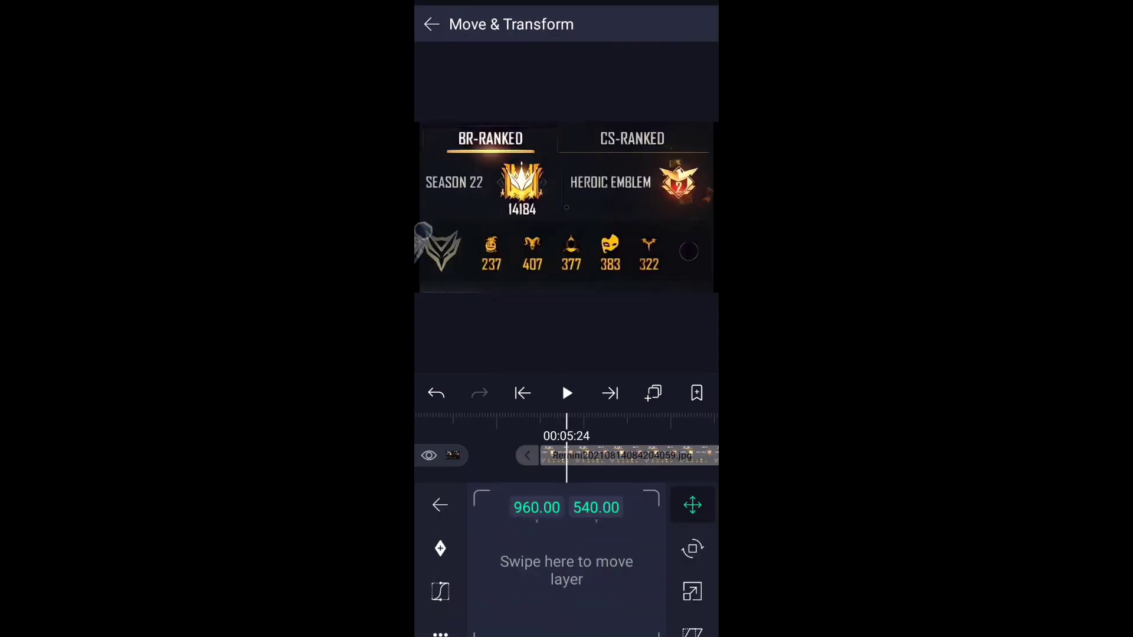
click(692, 548)
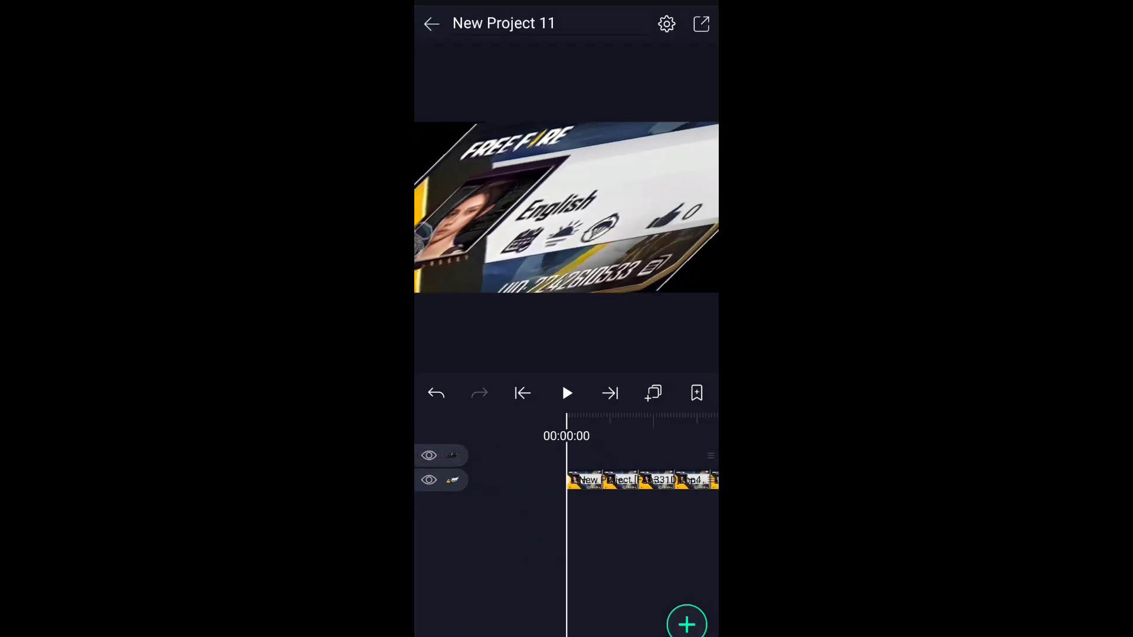
- Preview the two tilted cards in sequence, then start adding new media from the Download folder
click(567, 394)
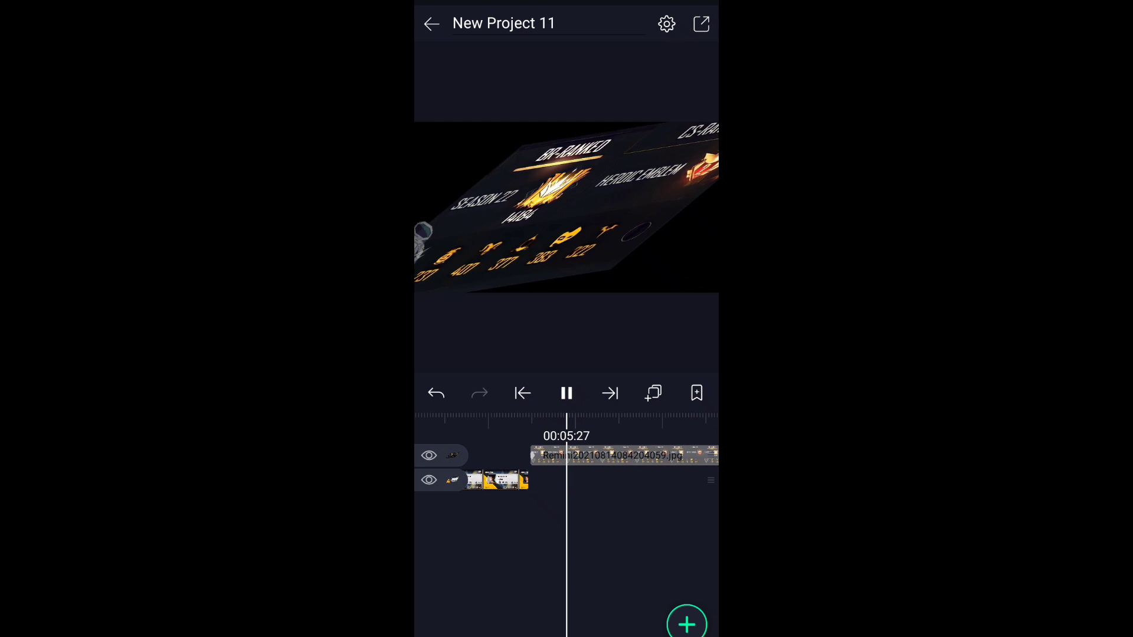
click(566, 394)
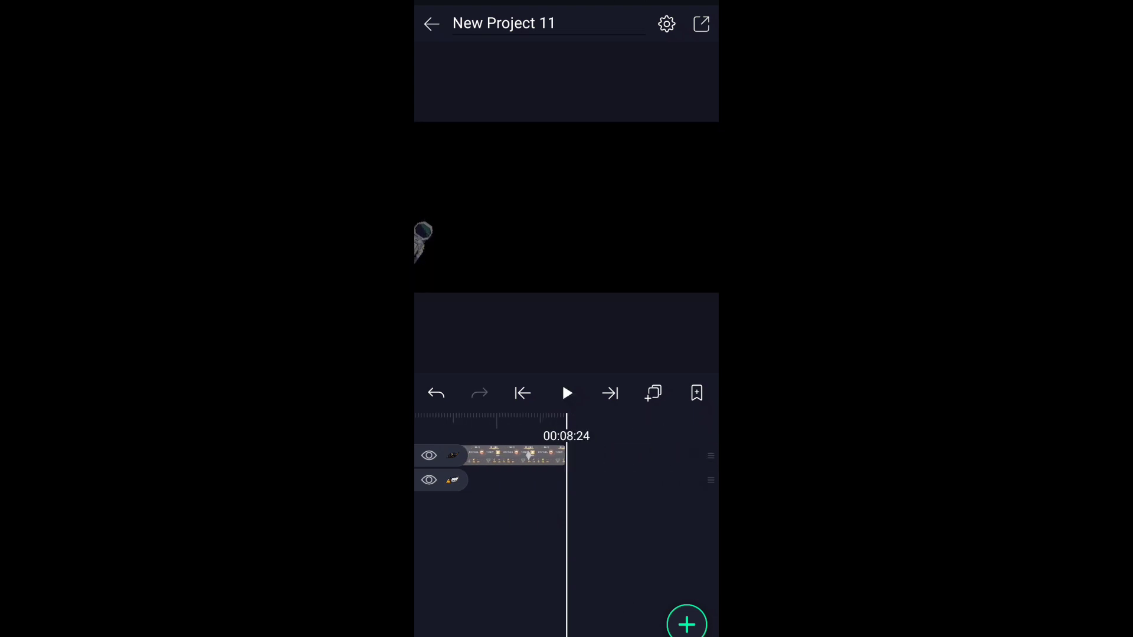
click(688, 623)
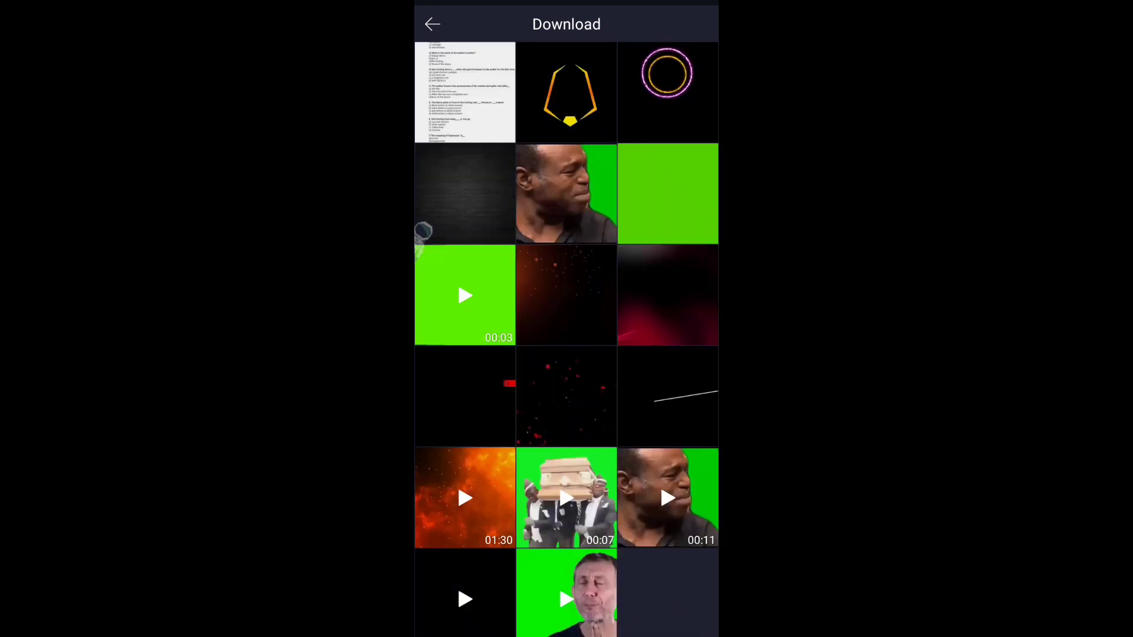
- Add the Fire Stock Footage - Inferno clip as the top layer and select it
click(465, 498)
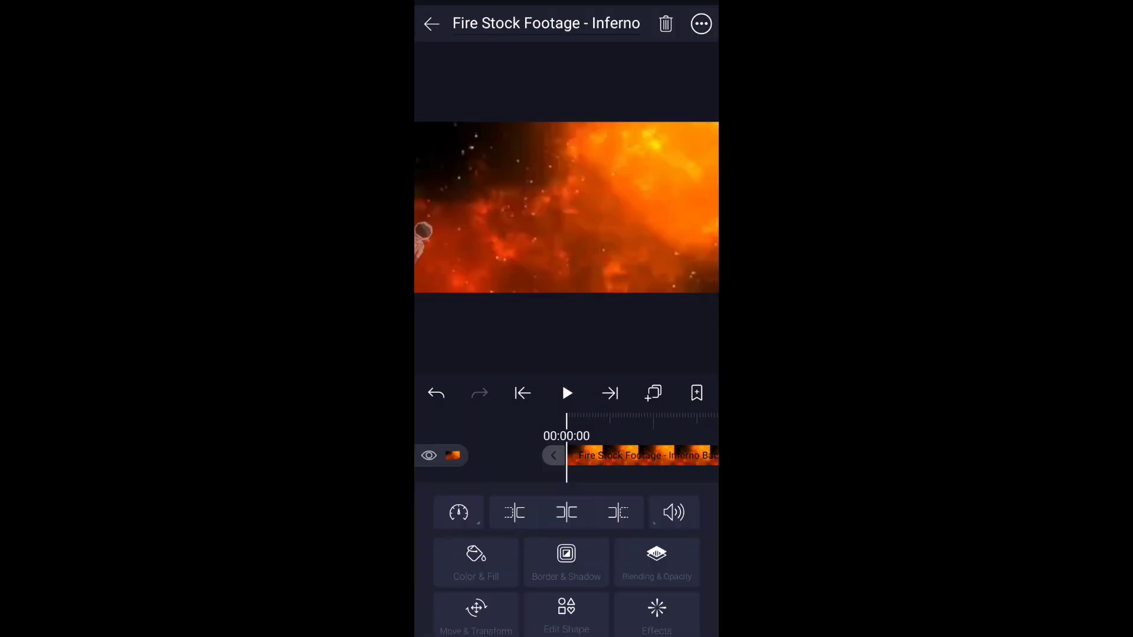
click(432, 22)
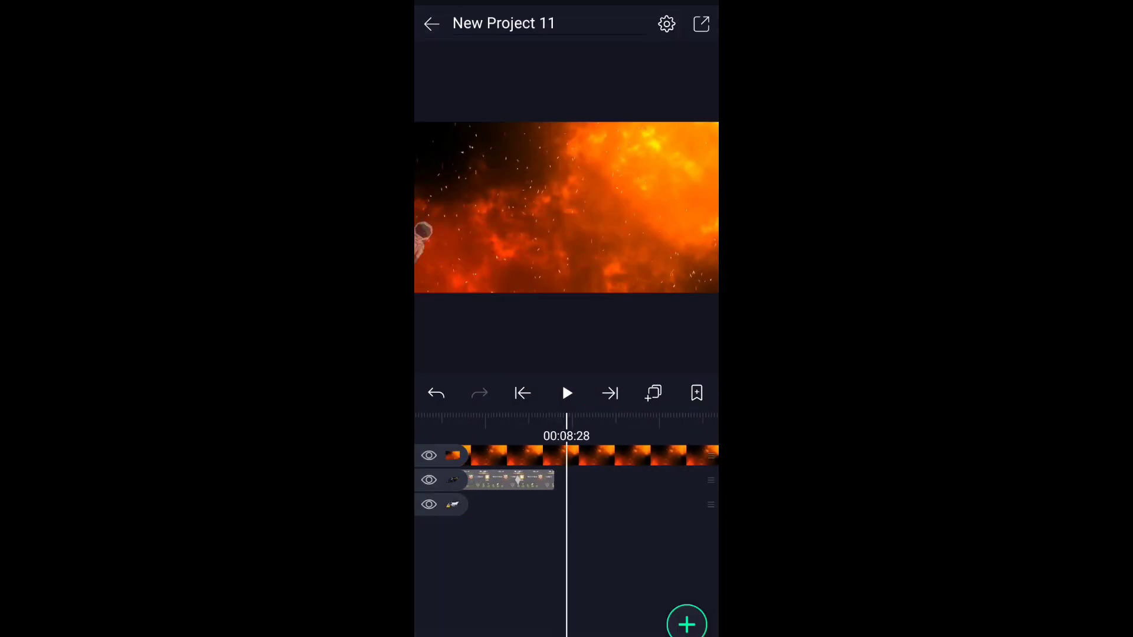
click(520, 456)
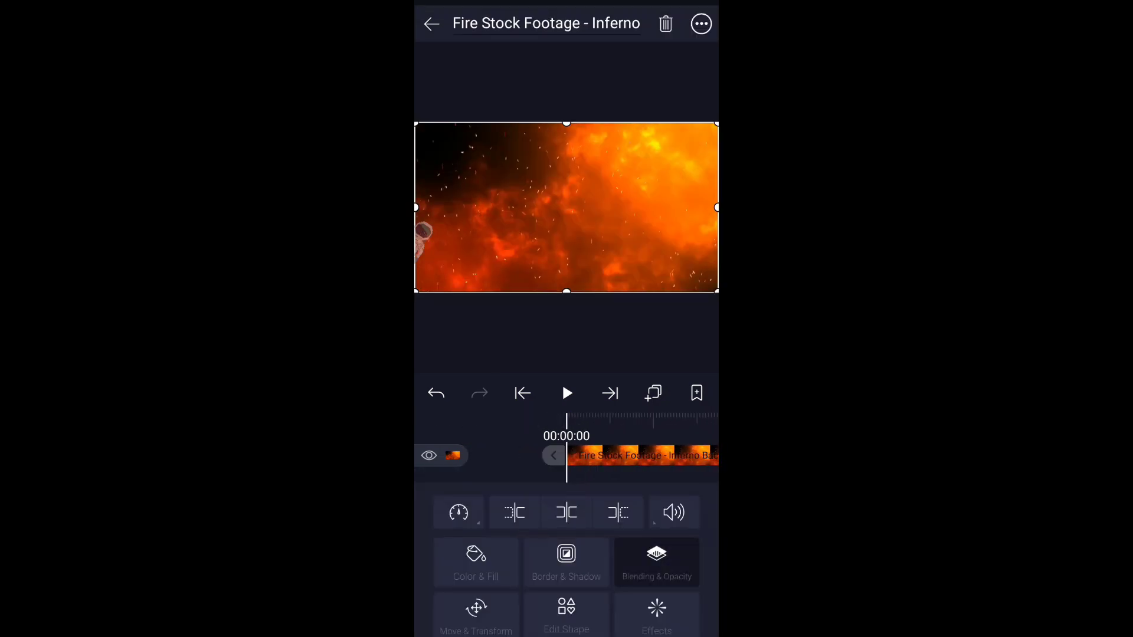
- Set the fire footage layer to Screen blending at 100% opacity so flames overlay the cards
click(656, 562)
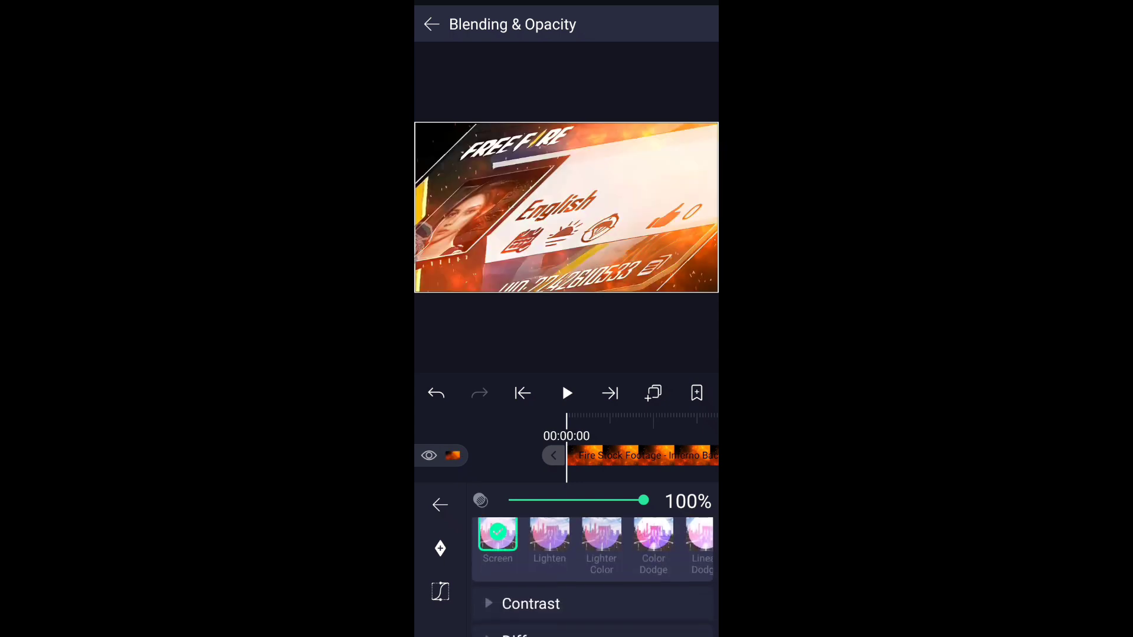
click(431, 24)
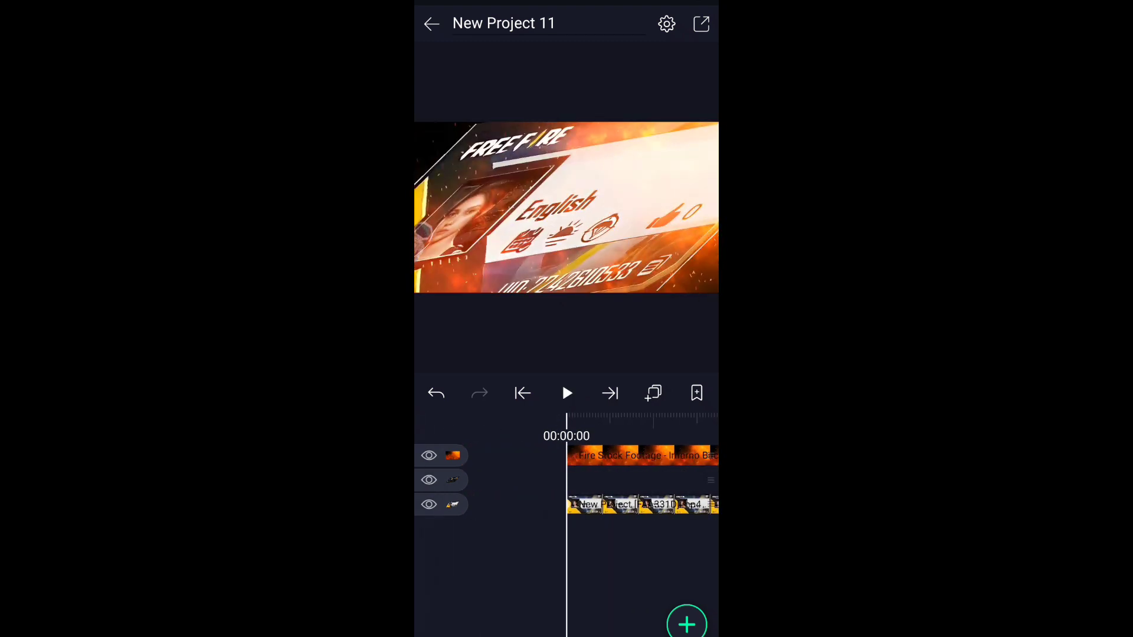
- Add the music file as an audio track and preview the project from the start
click(687, 623)
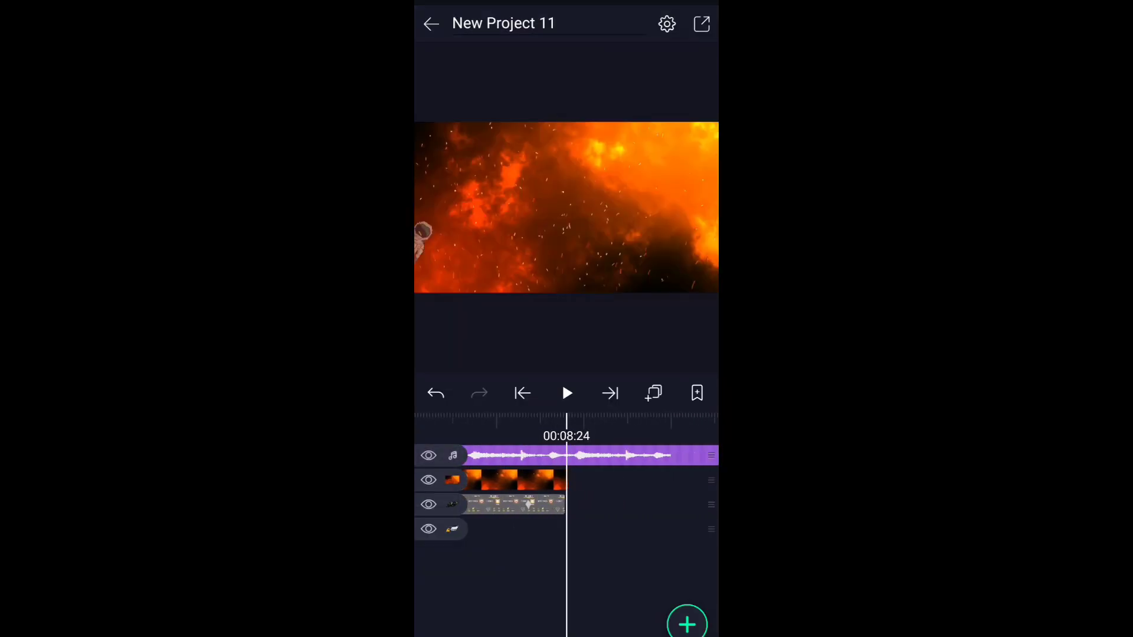
click(522, 393)
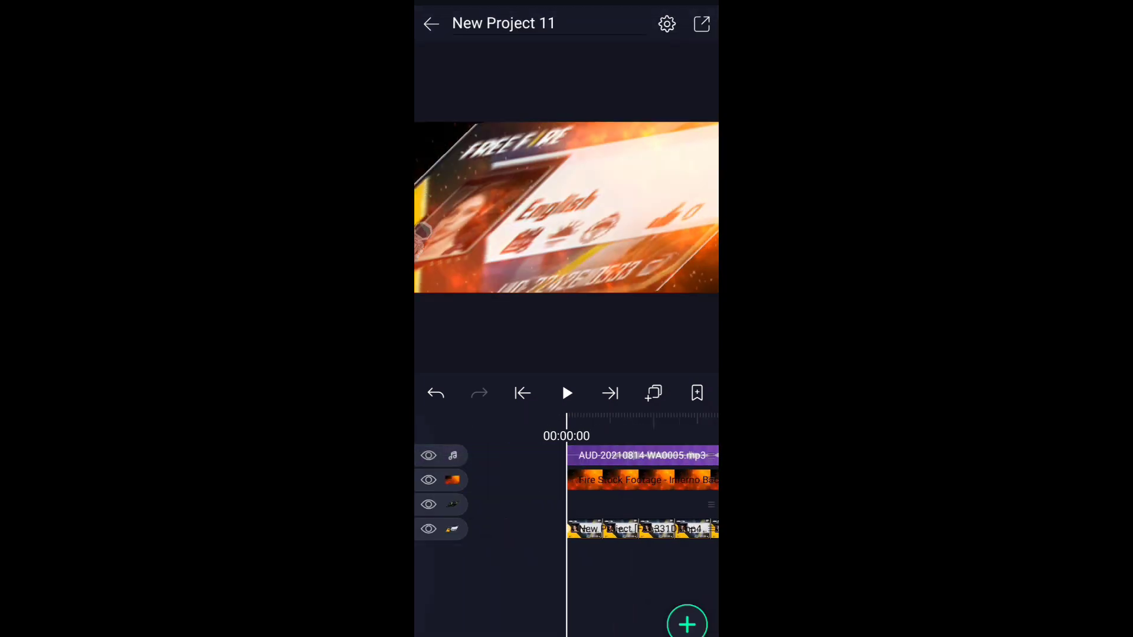
click(567, 393)
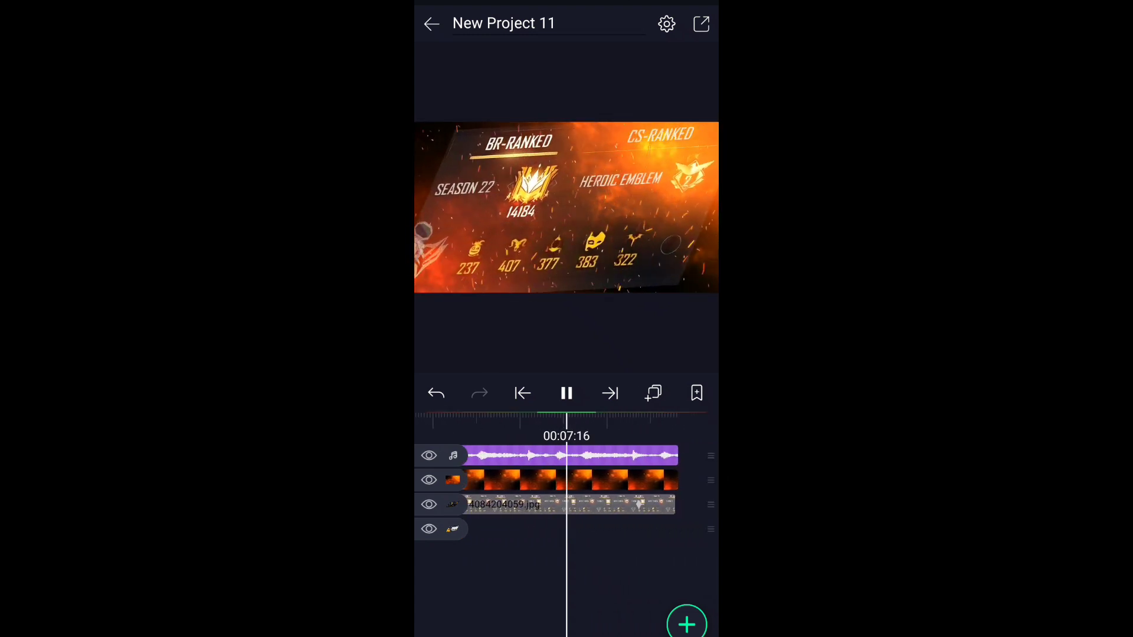
click(566, 394)
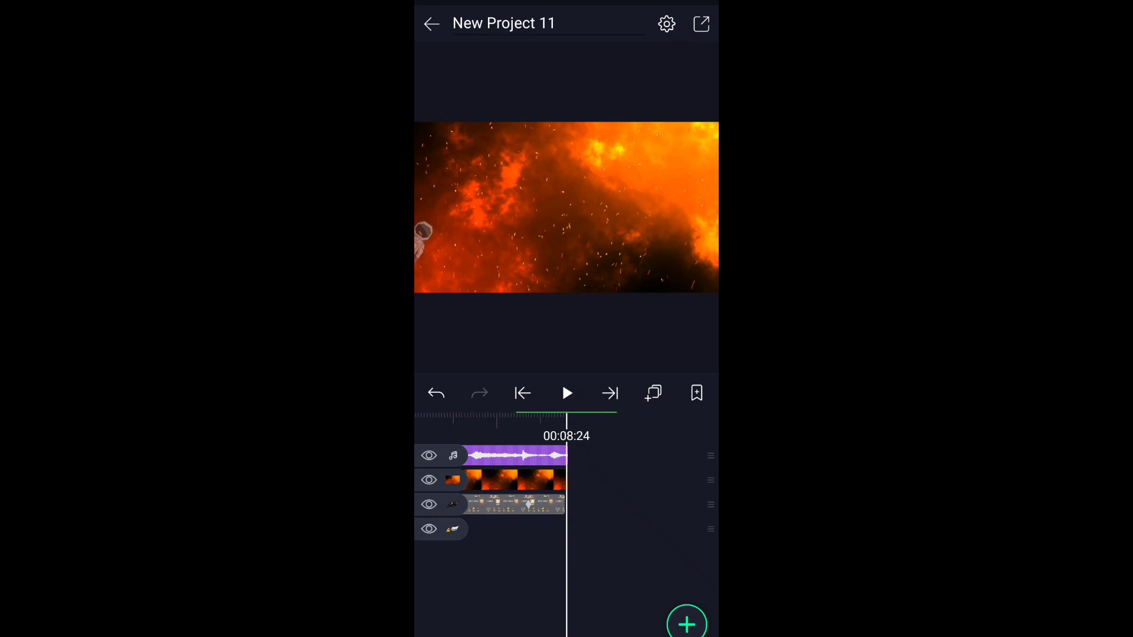
- Export the finished project as an MP4 video
click(704, 23)
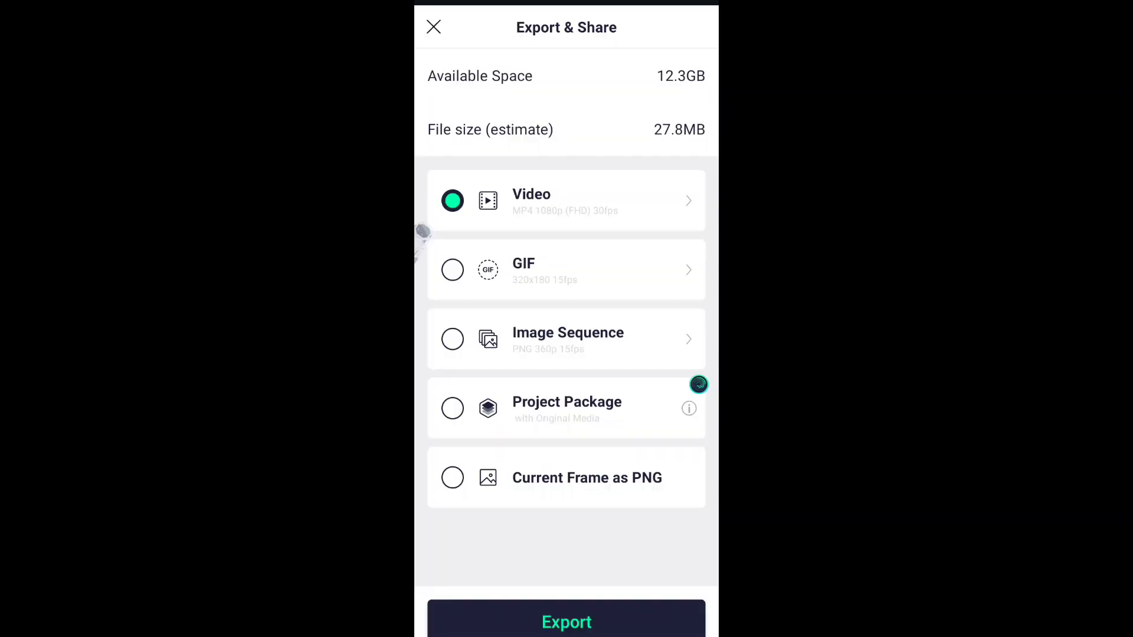
click(567, 622)
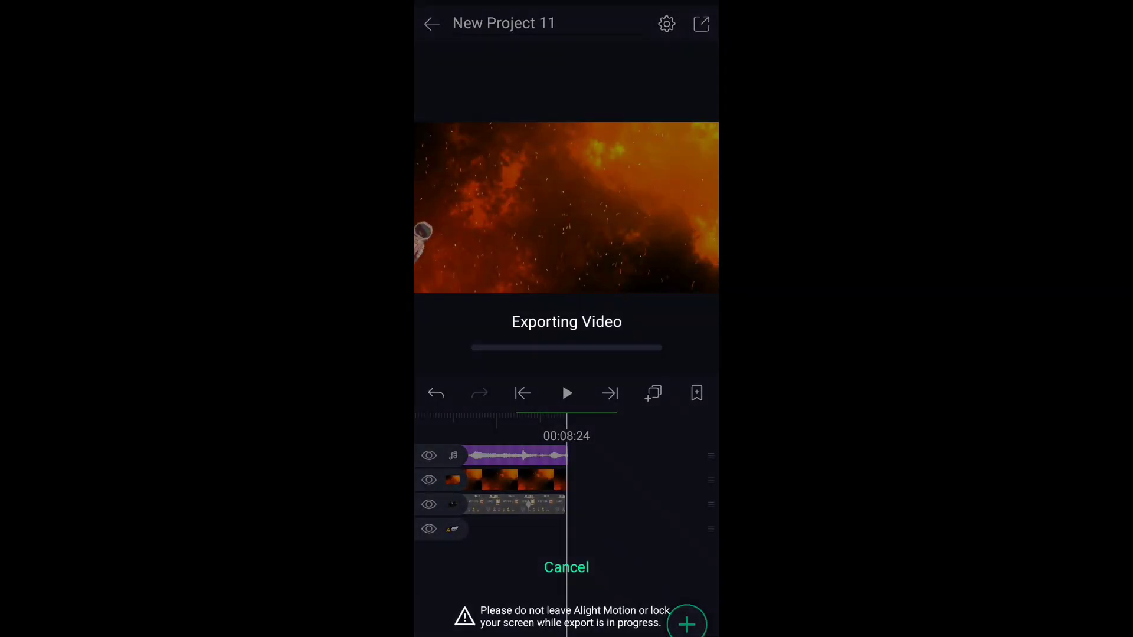